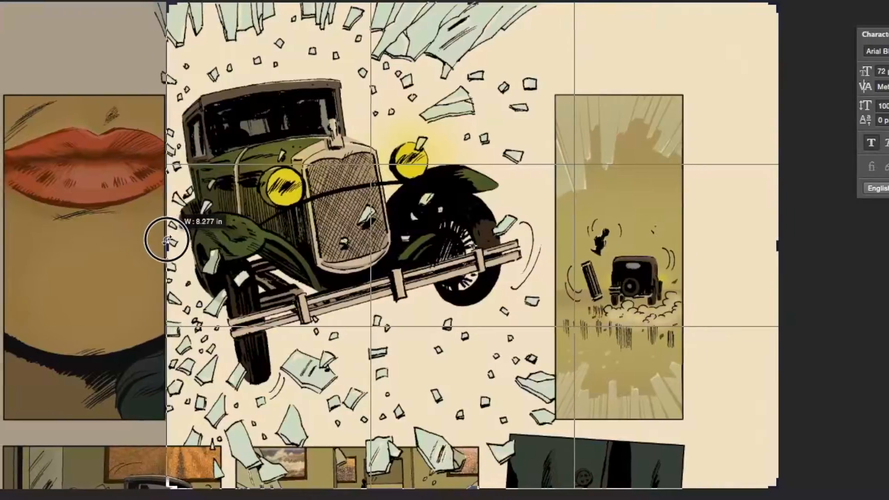
- Crop the comic page down to the car panel around the shard
left_click_drag(166, 239, 725, 245)
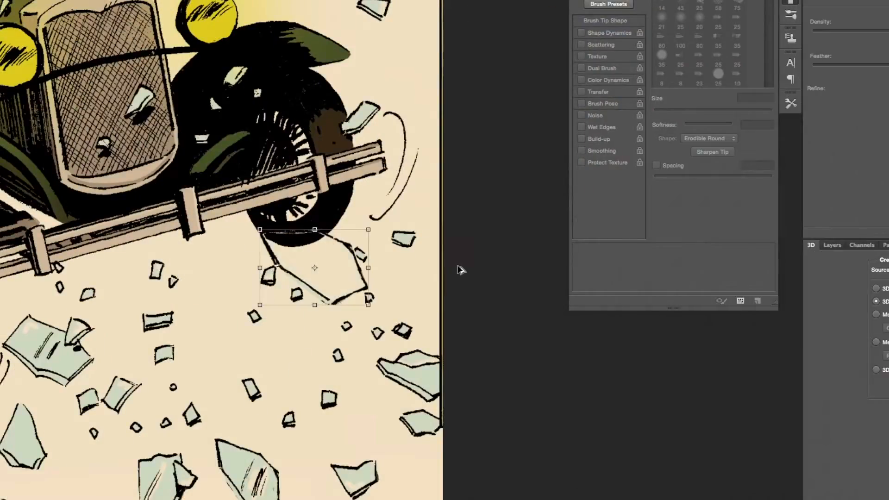
- Apply the layer mask to the shard layer and select the extruded 3D shard
right_click(831, 316)
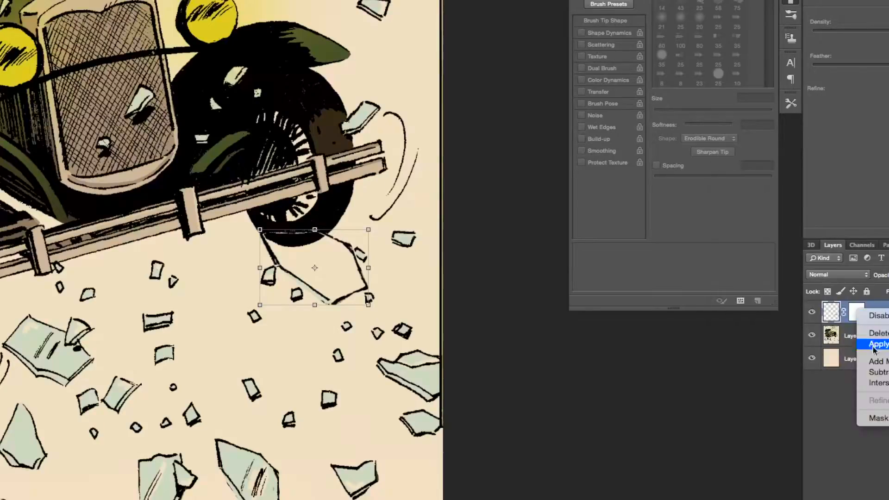
left_click(877, 343)
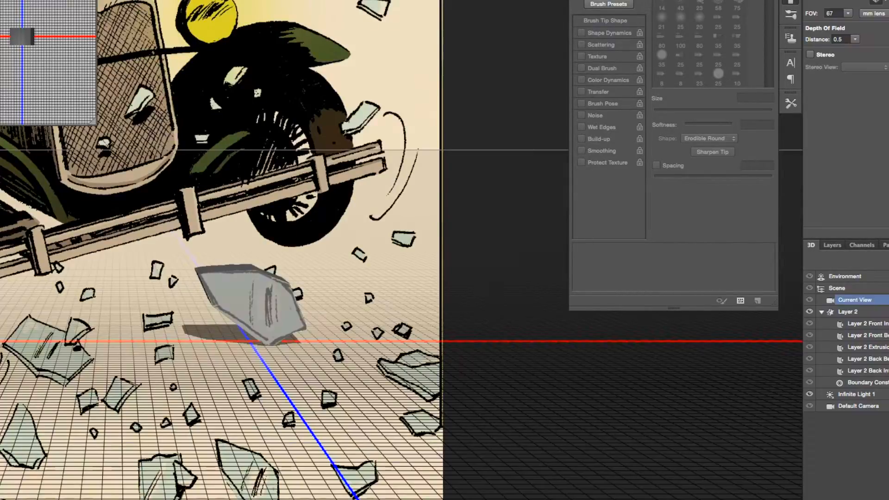
left_click(847, 311)
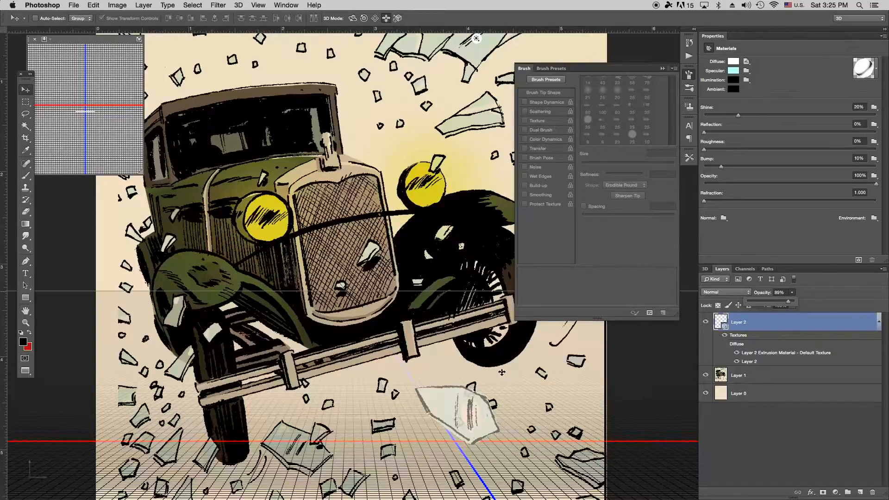
mouse_move(694, 276)
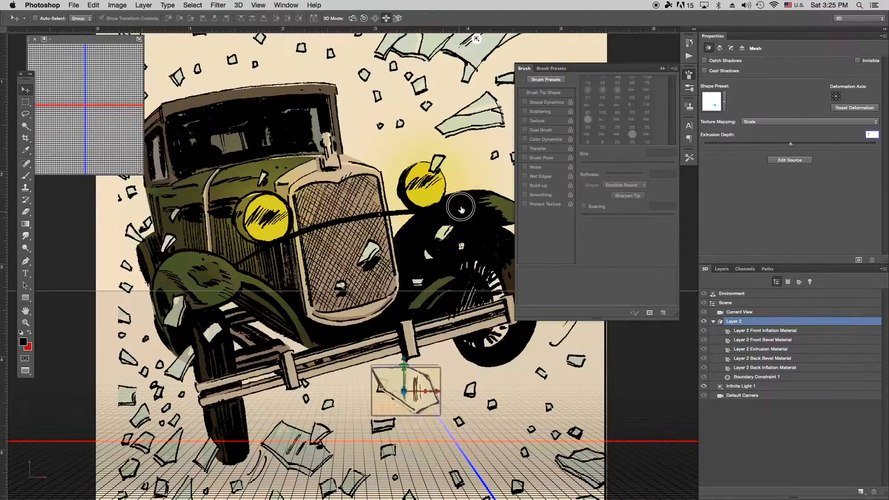
- Keyframe the shard moving up toward the grille, preview, and delete the first position keyframe
left_click_drag(405, 388, 451, 408)
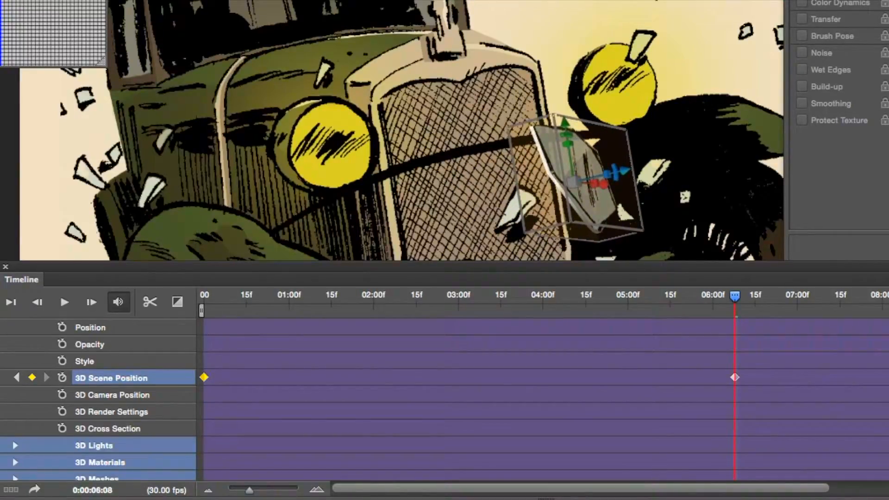
left_click_drag(590, 182, 606, 108)
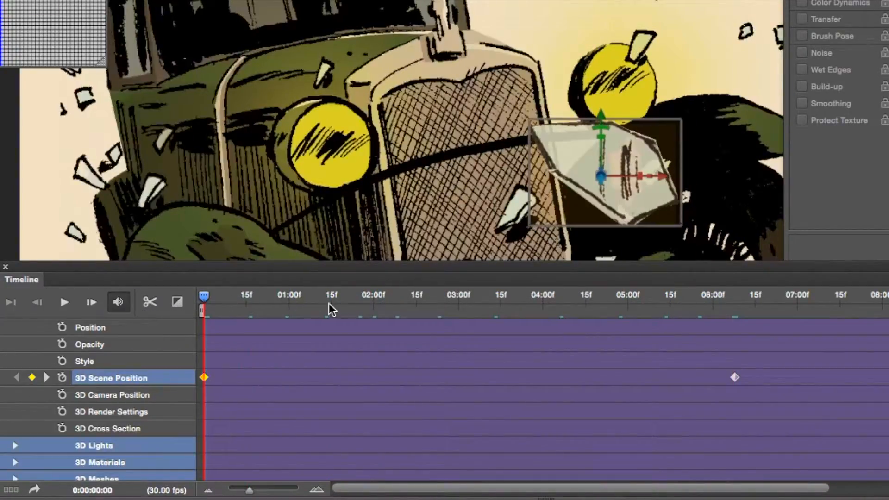
left_click(64, 301)
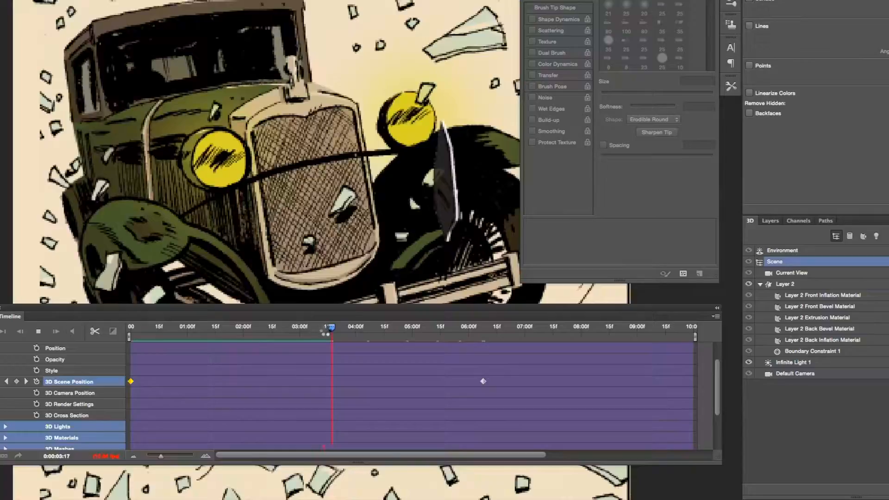
right_click(130, 381)
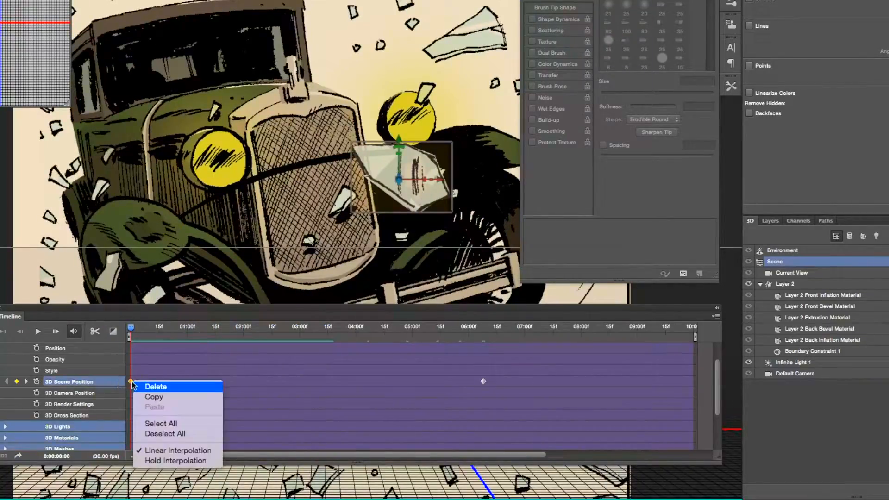
left_click(156, 386)
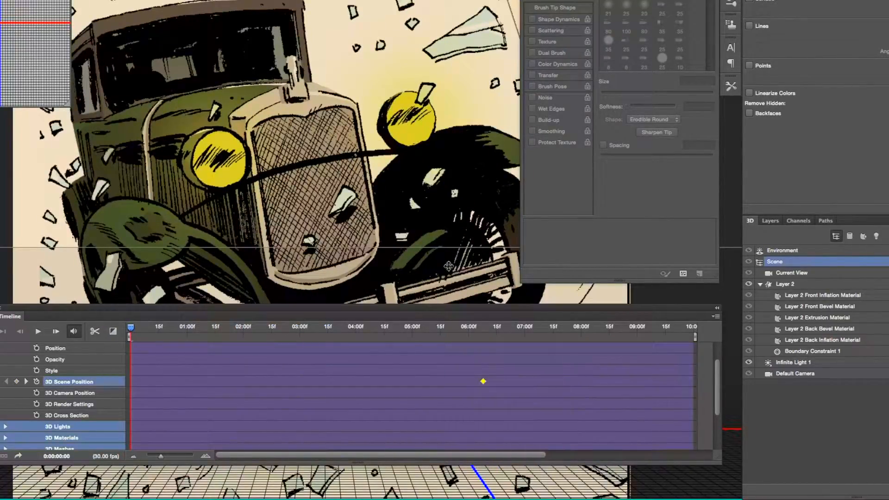
right_click(131, 381)
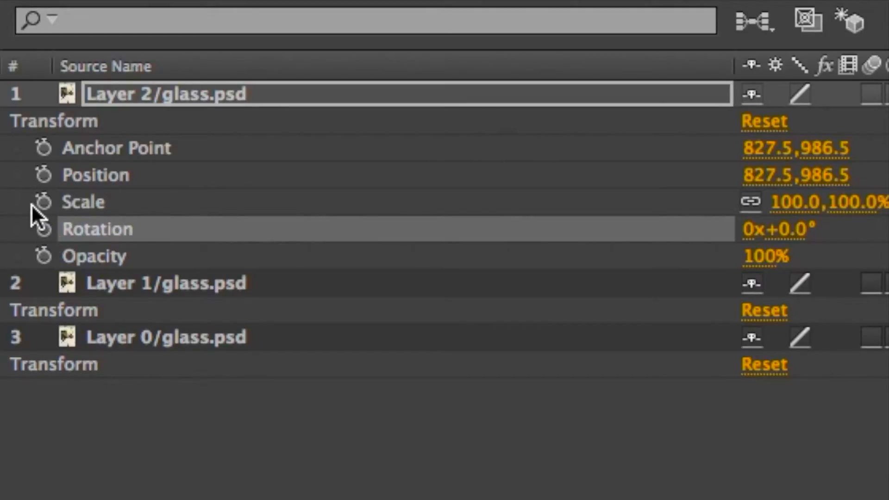
- Open the Layer 2/glass composition from the imported glass.psd
left_click(43, 201)
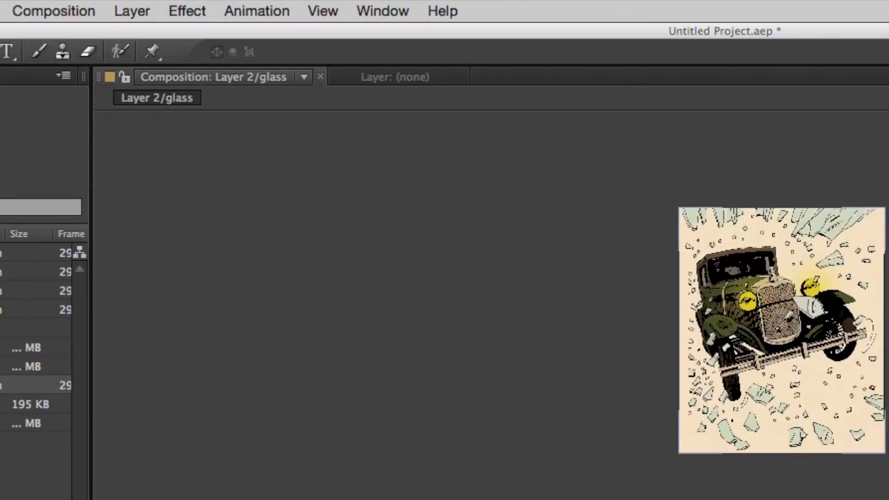
- Select the glass layer and switch it to a 3D layer via Layer > Switches
left_click(781, 329)
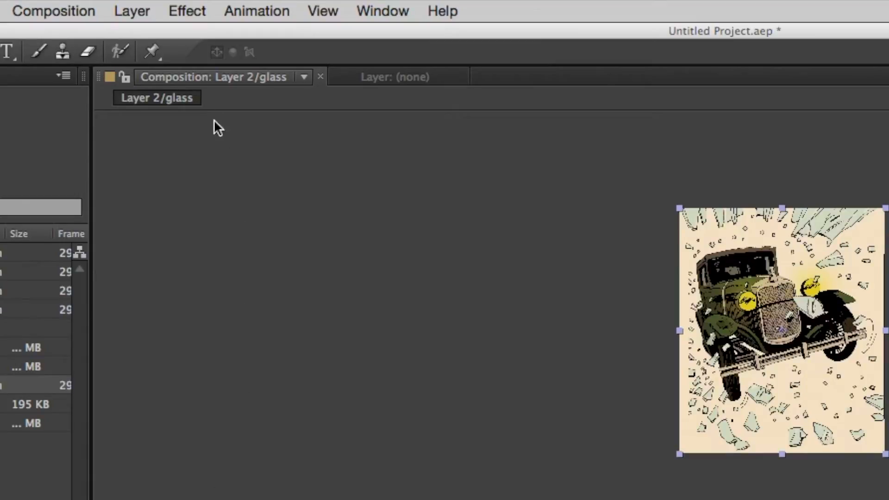
left_click(187, 10)
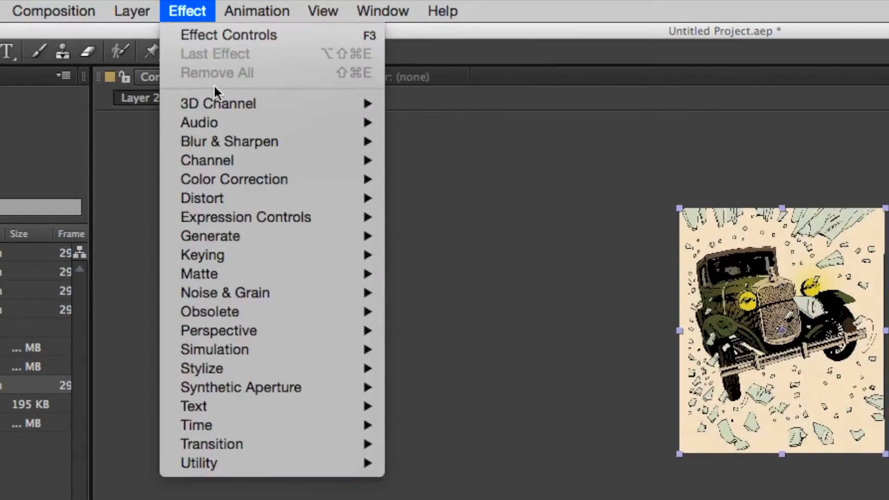
mouse_move(218, 103)
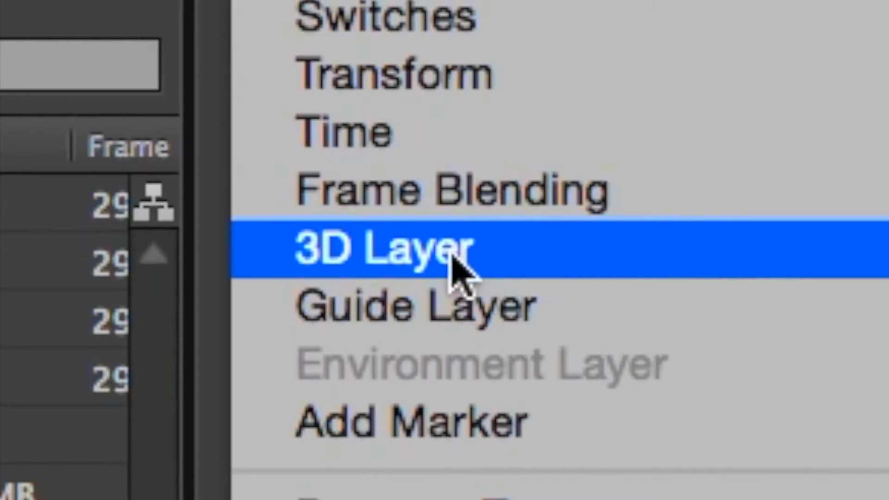
left_click(386, 249)
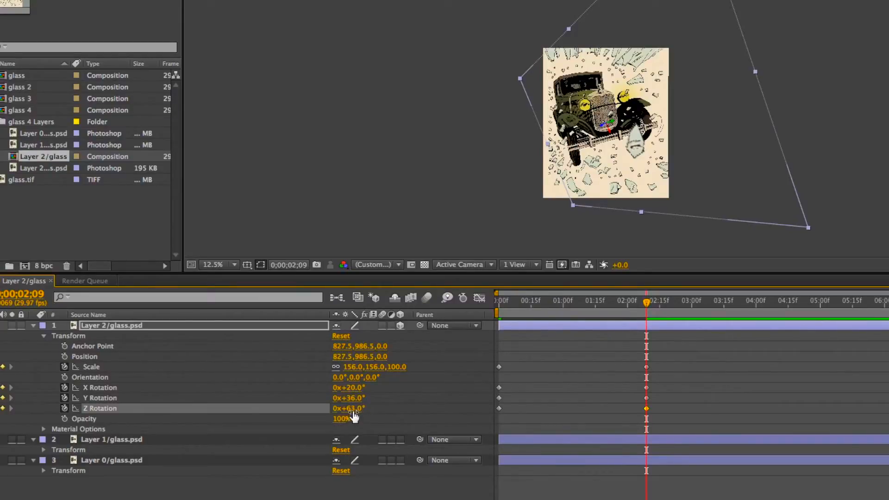
- Keyframe Scale 156% and rotations X 20°, Y 36°, Z 63° at 0;00;02;09
left_click(479, 298)
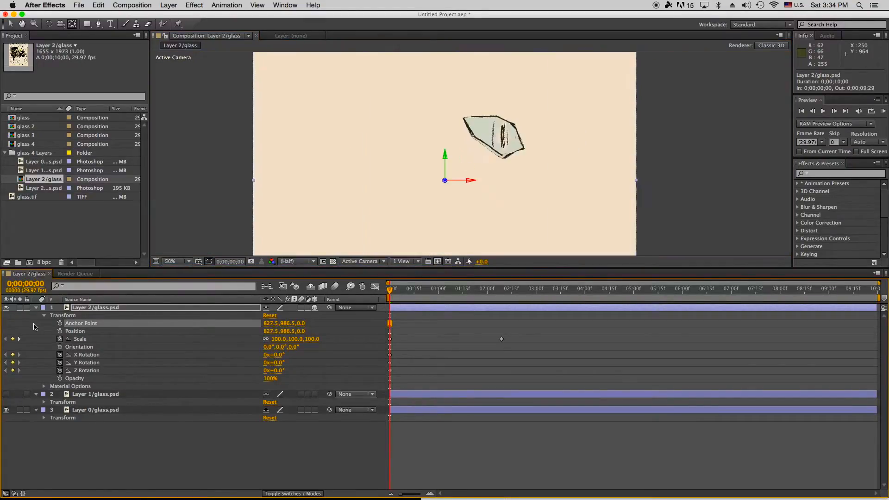
mouse_move(306, 159)
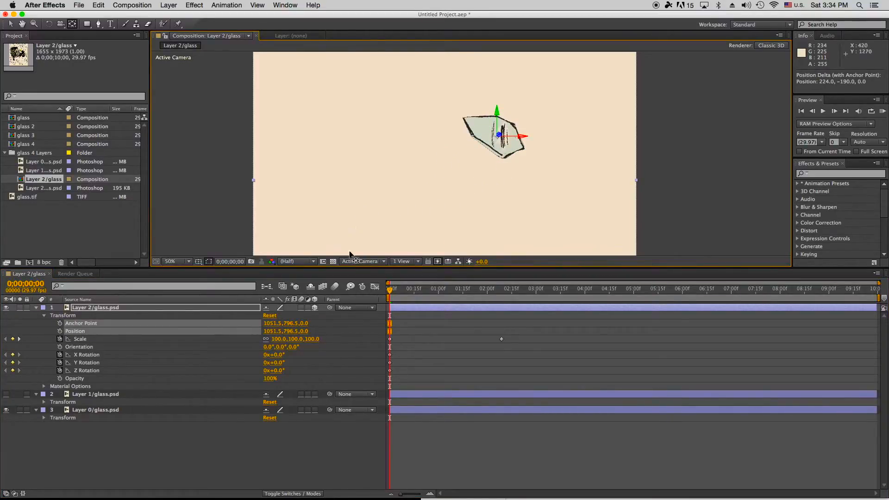
- Drag the layer's anchor point onto the glass shard with the Pan Behind tool
left_click(501, 290)
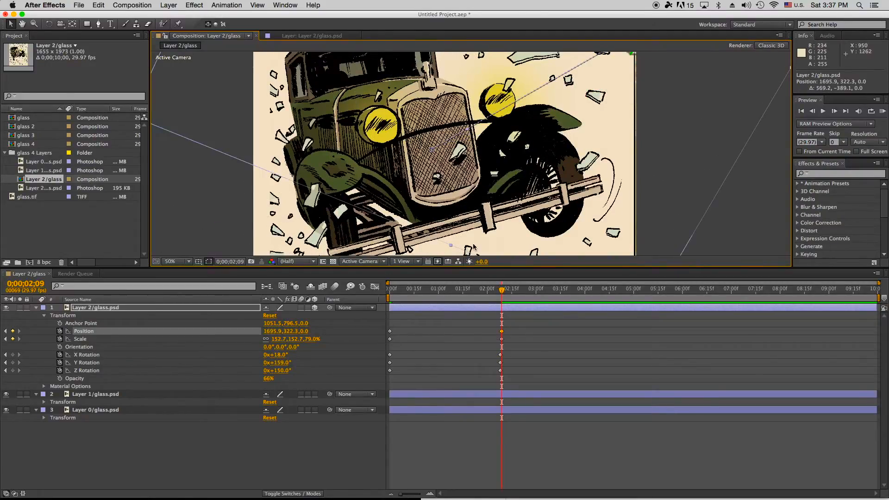
- Set starting Position 770.8,851.6 and Scale 60%, then return the CTI to frame zero
left_click_drag(501, 288, 390, 288)
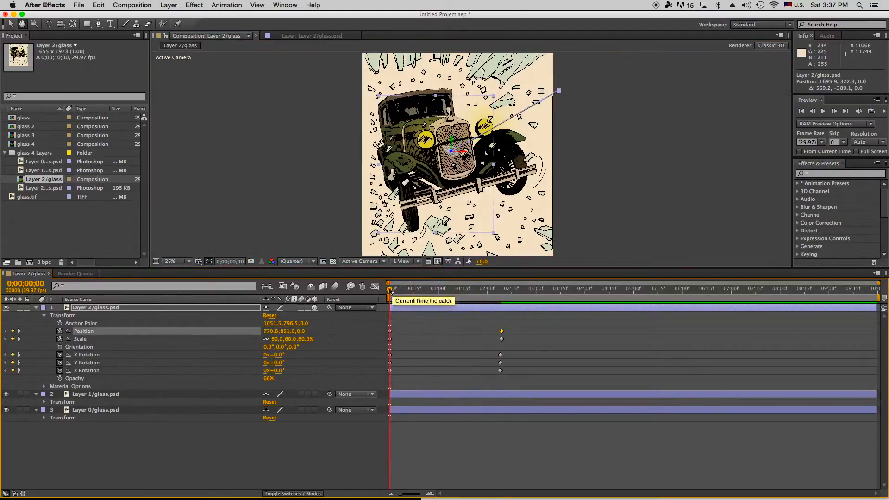